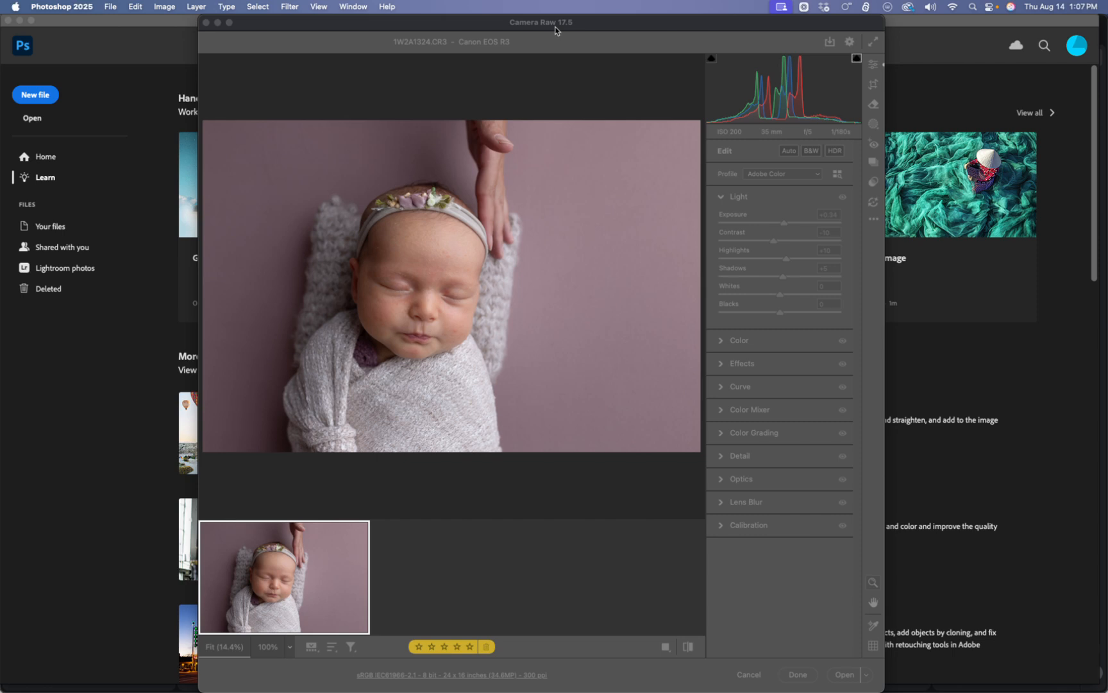
pyautogui.moveTo(603, 34)
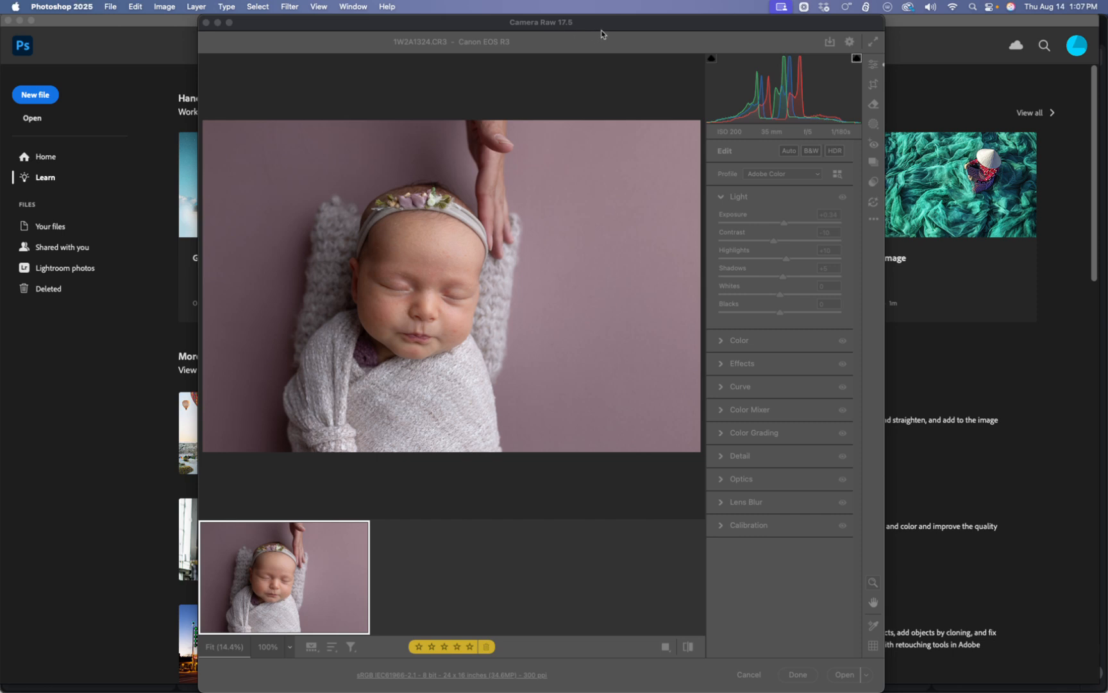
pyautogui.moveTo(578, 31)
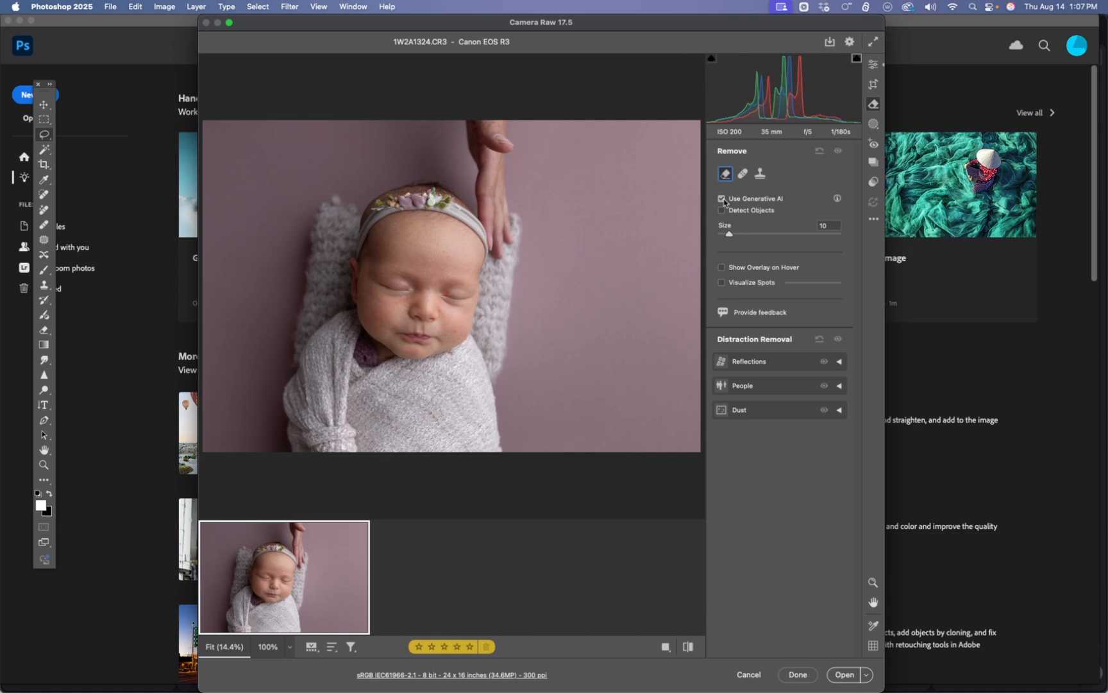
pyautogui.moveTo(434, 154)
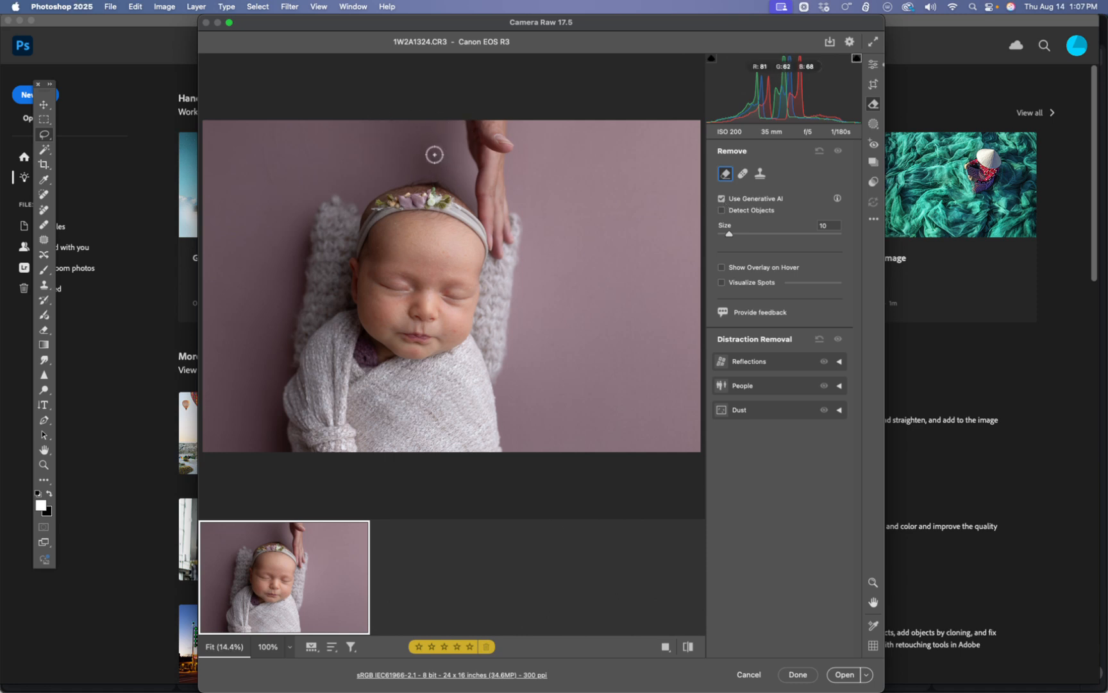
pyautogui.moveTo(444, 124)
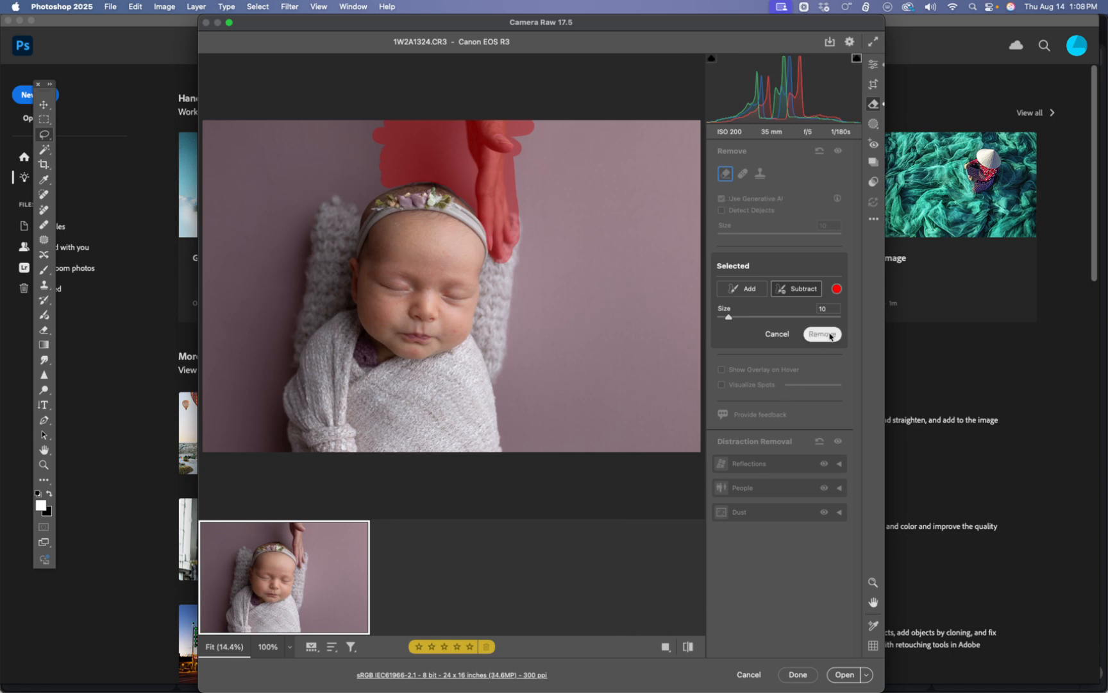
# Apply generative removal to the painted hand and its shadow above the baby's head.
pyautogui.click(822, 333)
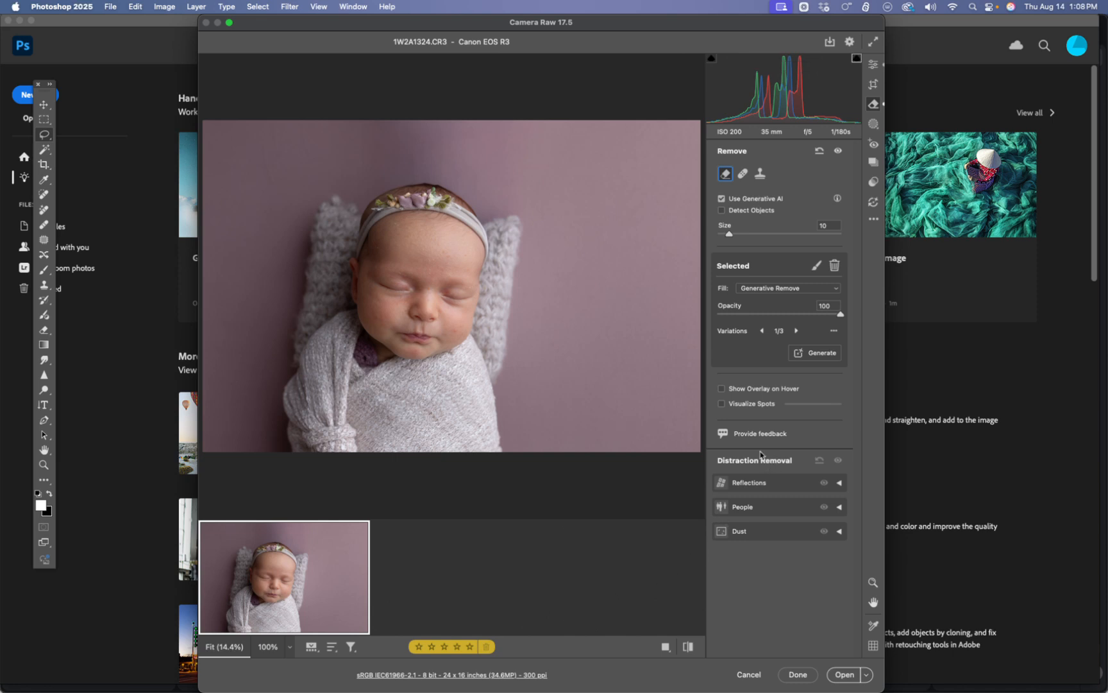
# Expand and collapse People under Distraction Removal, then expand the Reflections options.
pyautogui.click(840, 482)
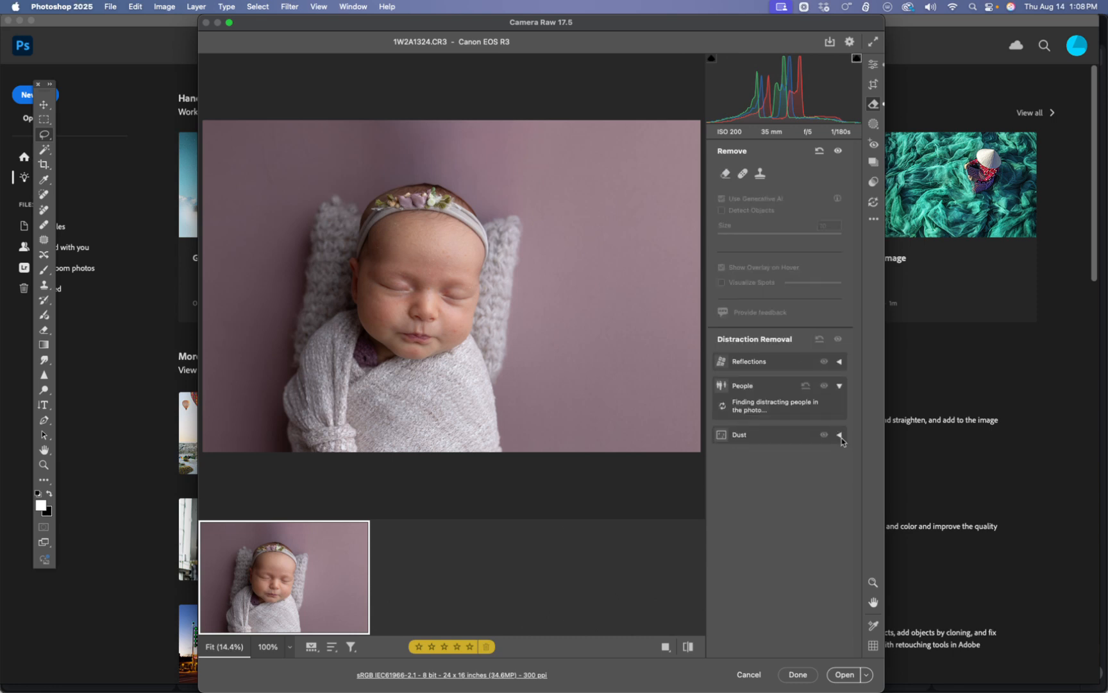
pyautogui.click(725, 173)
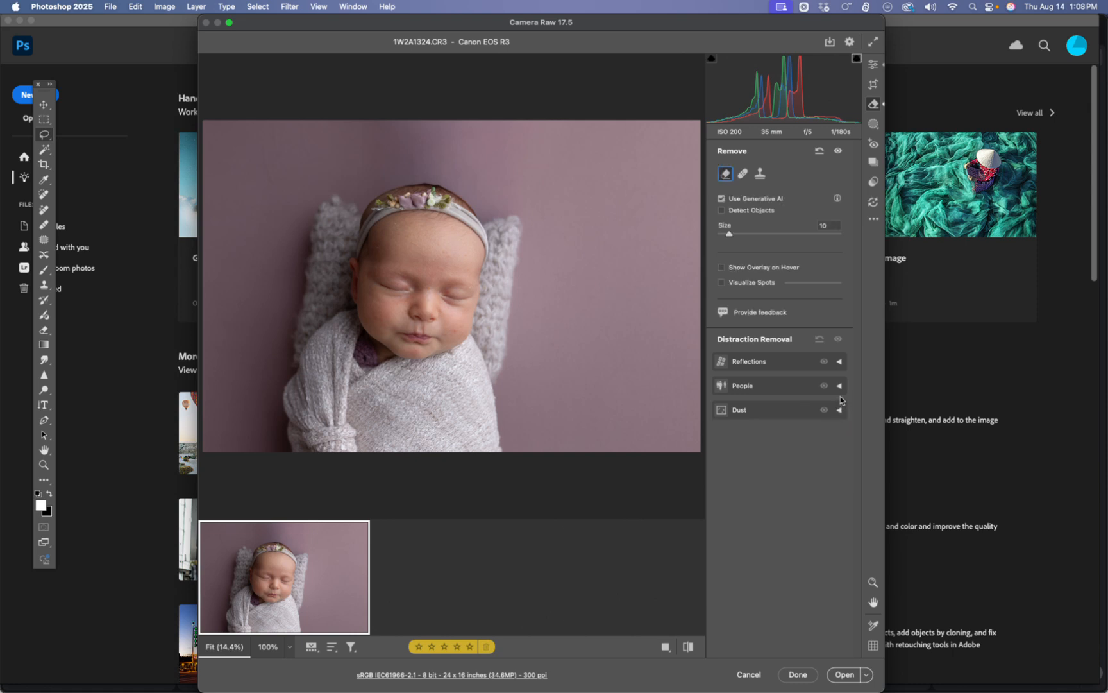
pyautogui.click(839, 361)
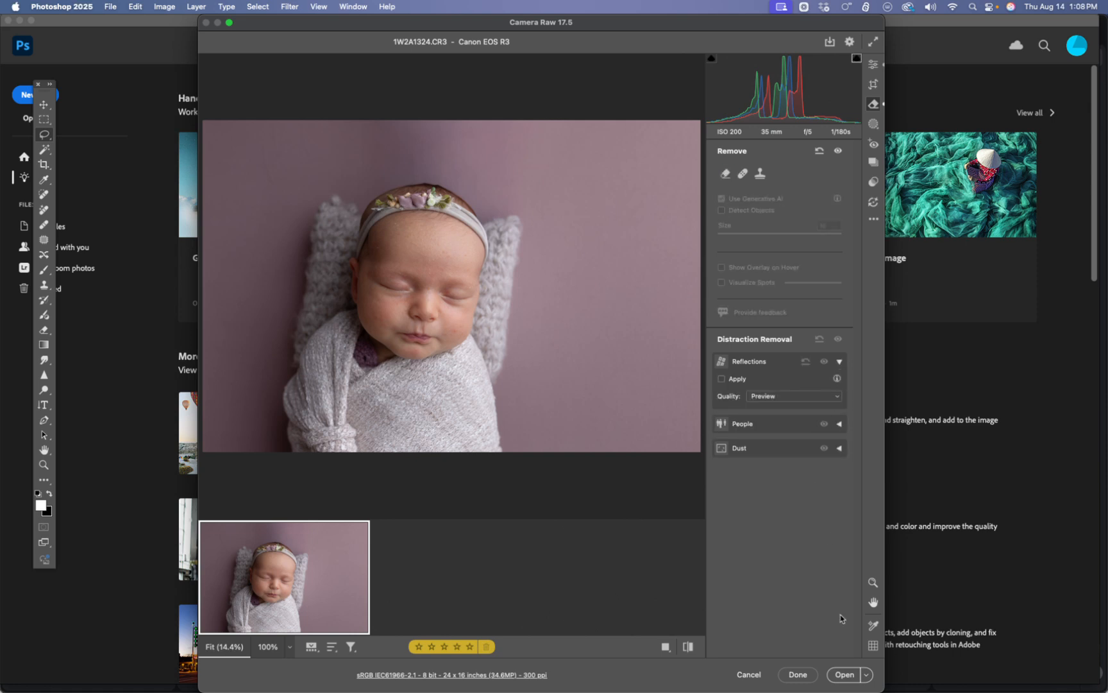